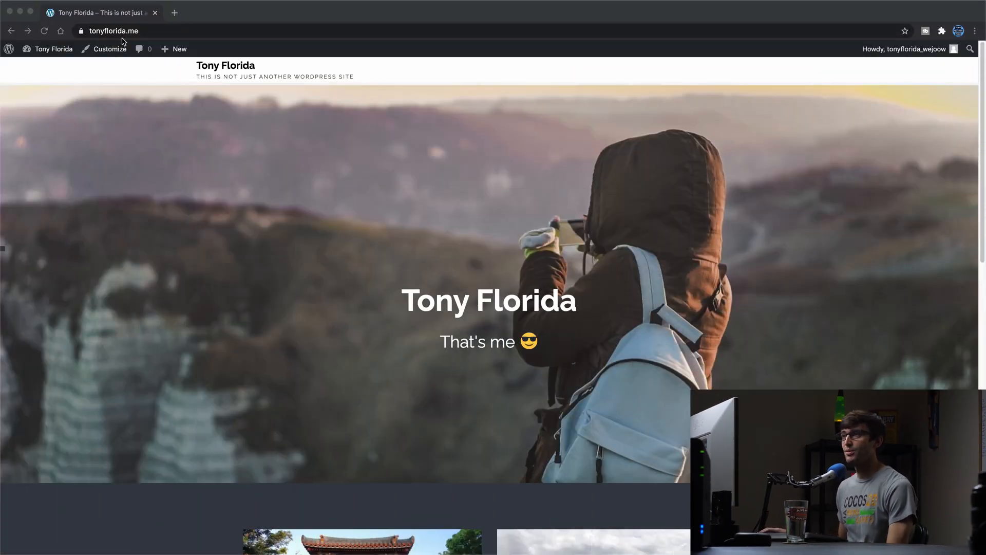
# Step: Post the comment 'Great artcile!' in the Leave a Reply box on the 10 Reasons post
pyautogui.scroll(-3)
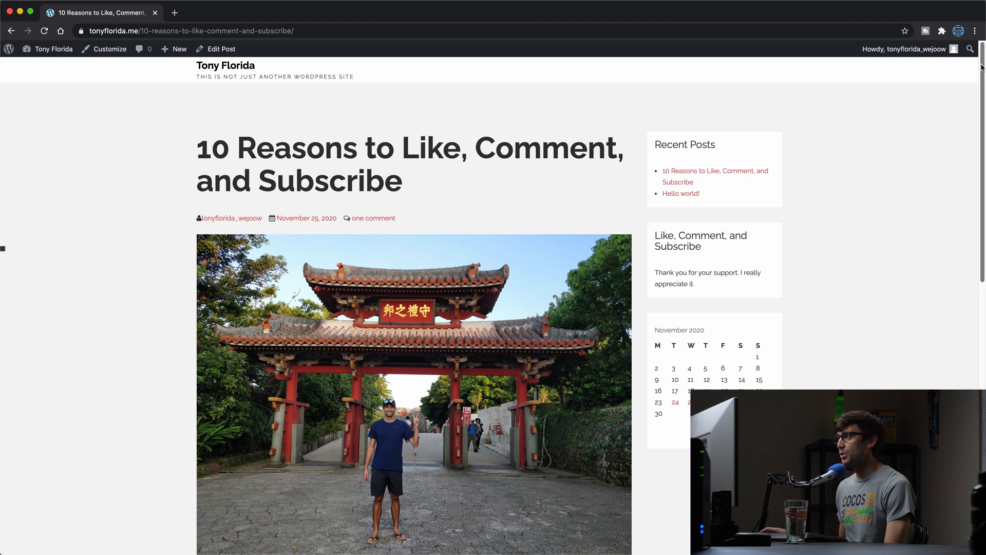
pyautogui.scroll(-3)
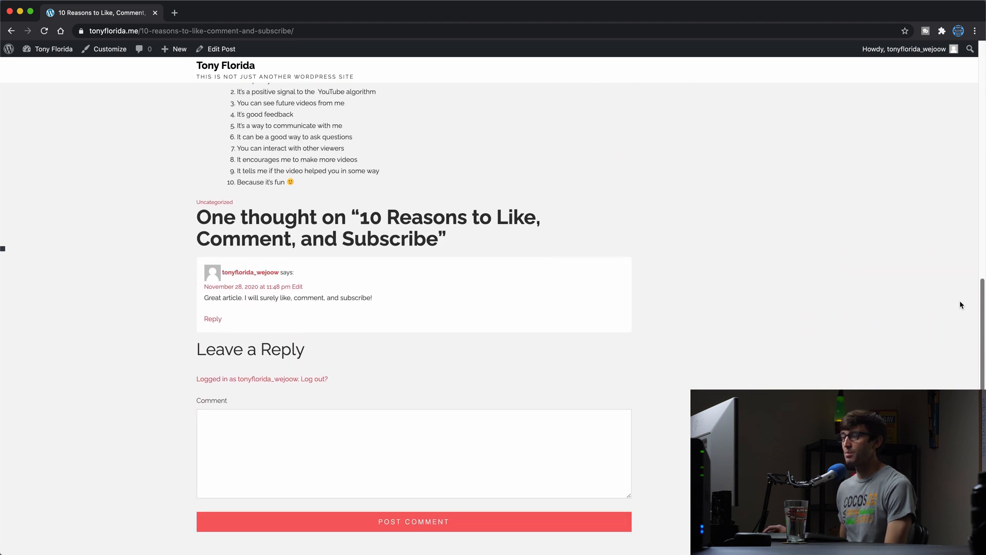
pyautogui.moveTo(280, 312)
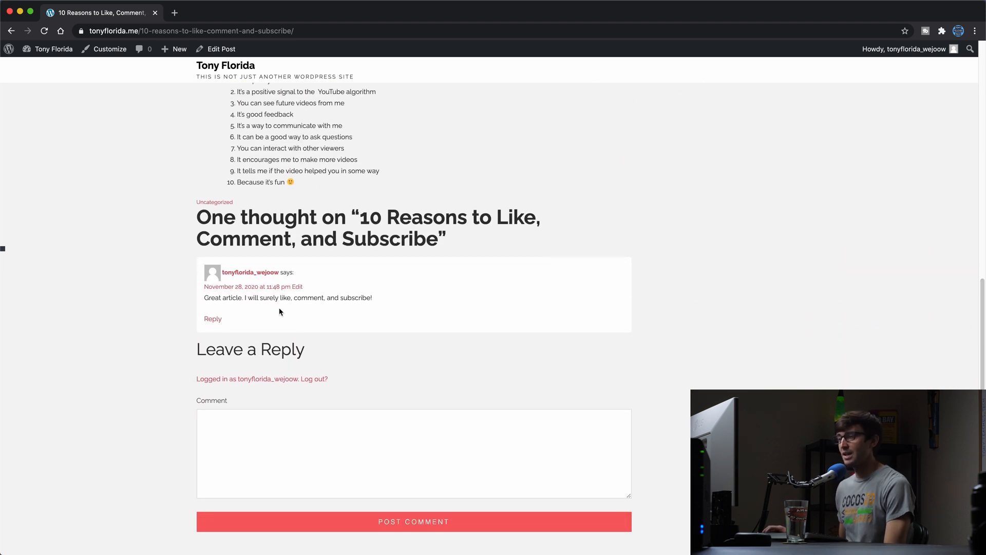
pyautogui.write('G')
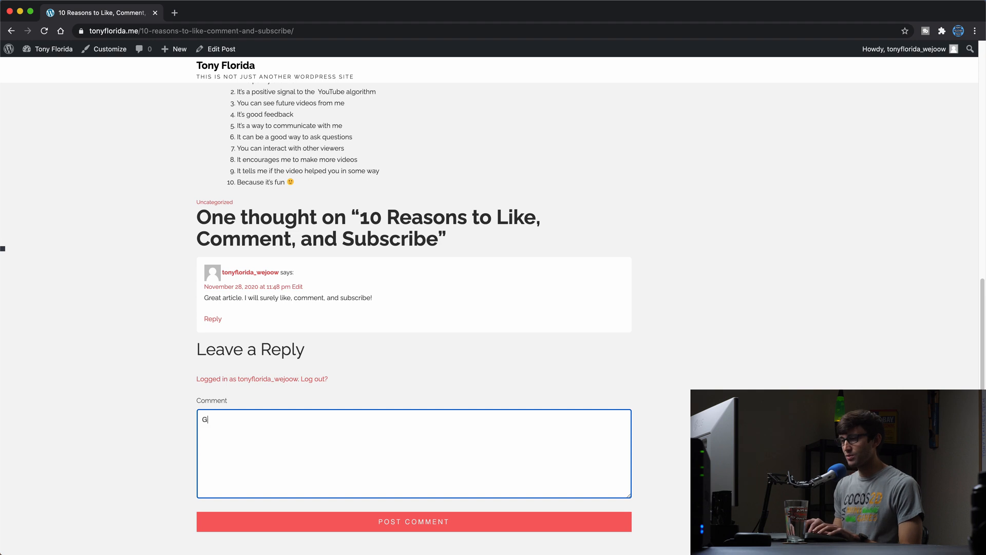
pyautogui.write('reat')
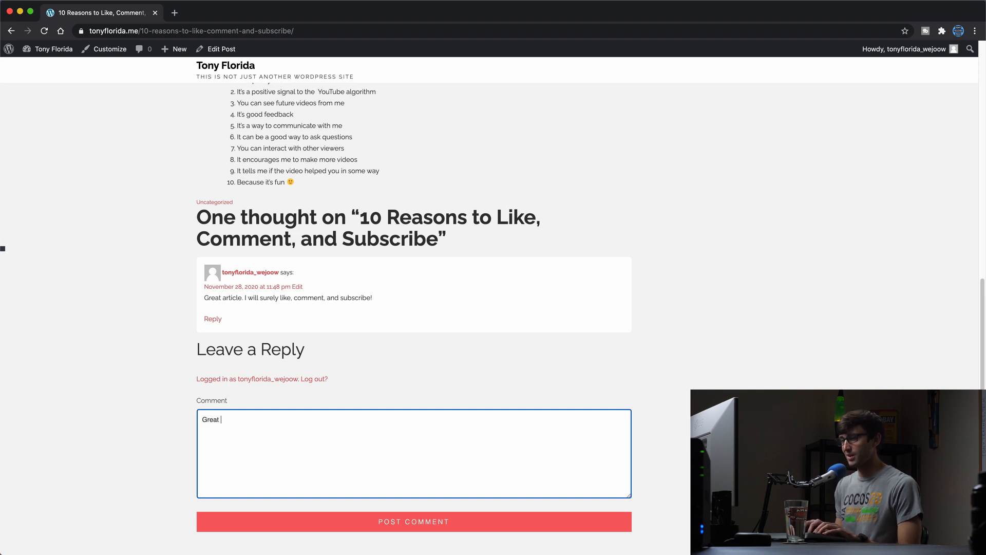
pyautogui.write('artcile!')
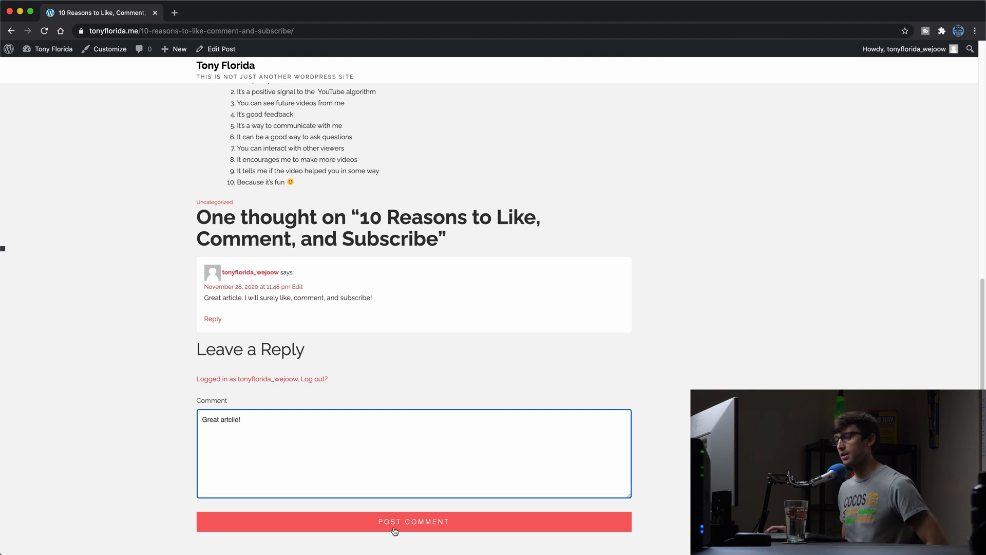
pyautogui.click(413, 521)
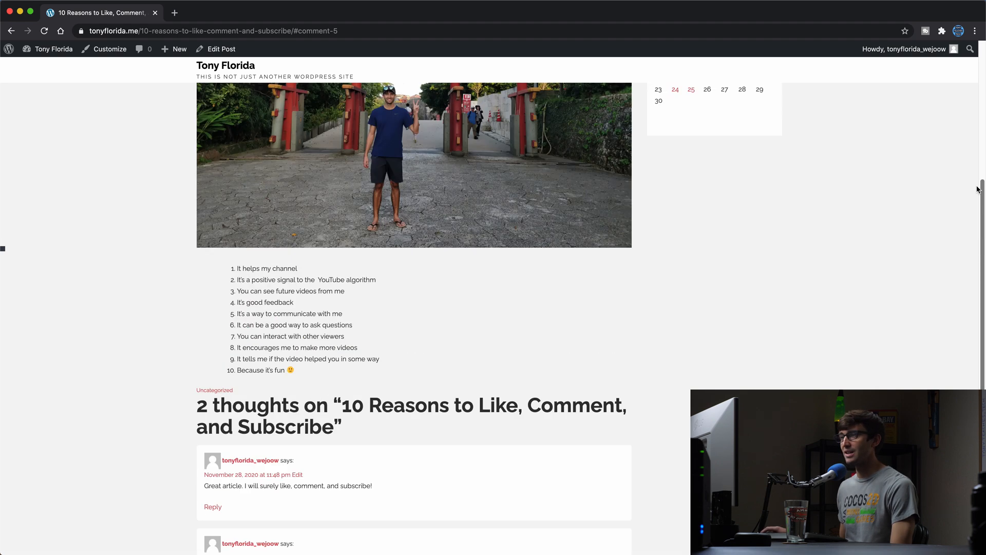
# Step: From the Dashboard's Settings > Discussion, uncheck 'Allow people to submit comments on new posts'
pyautogui.click(53, 49)
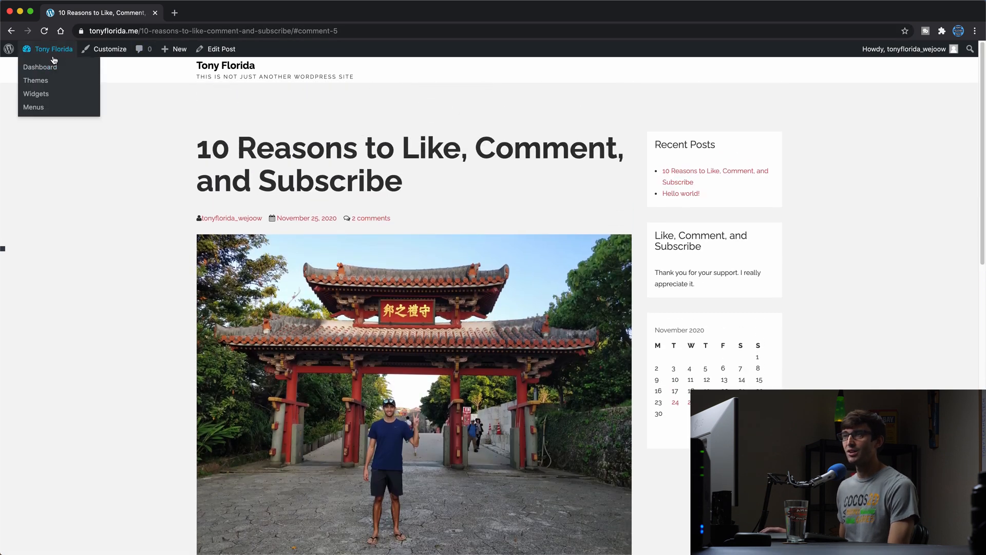
pyautogui.click(40, 68)
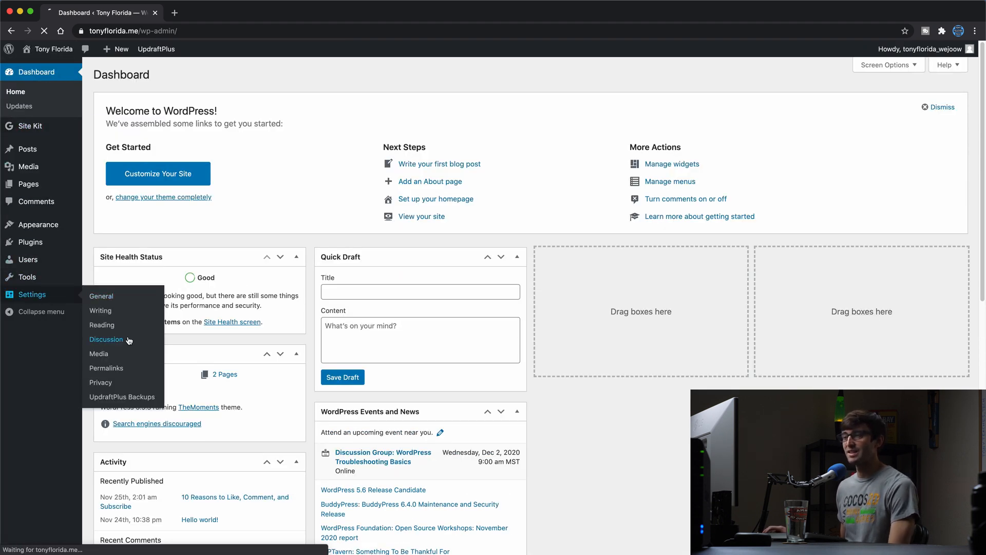
pyautogui.click(106, 339)
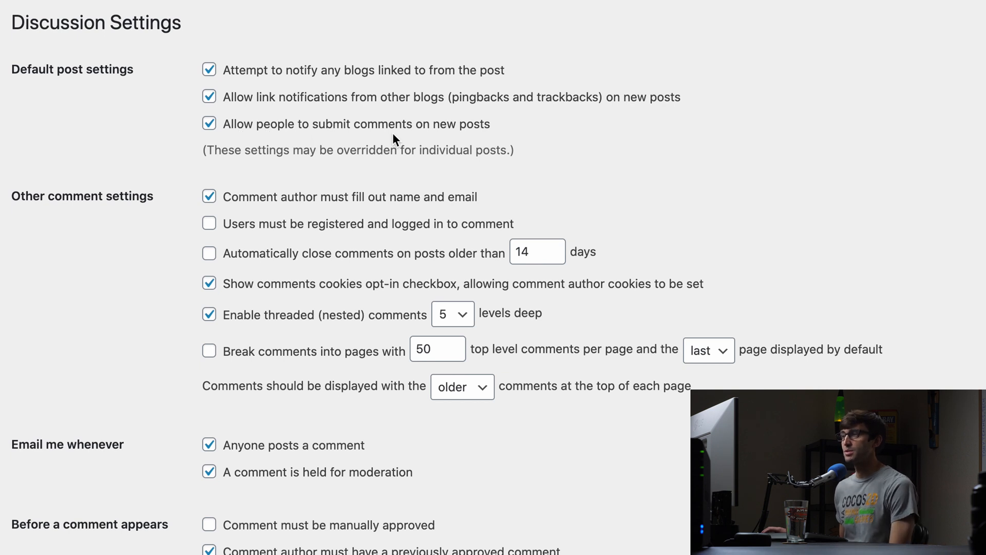
pyautogui.moveTo(201, 119)
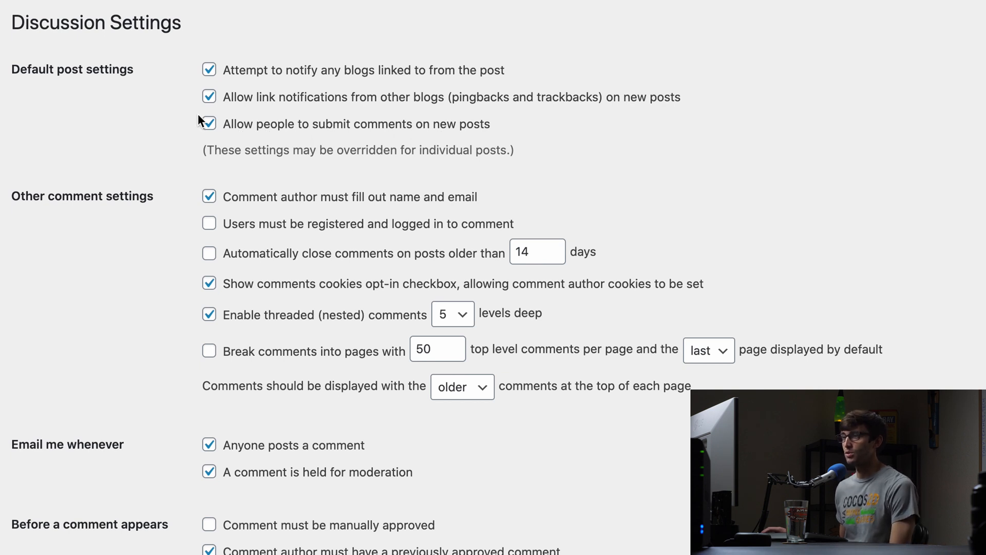
pyautogui.click(208, 124)
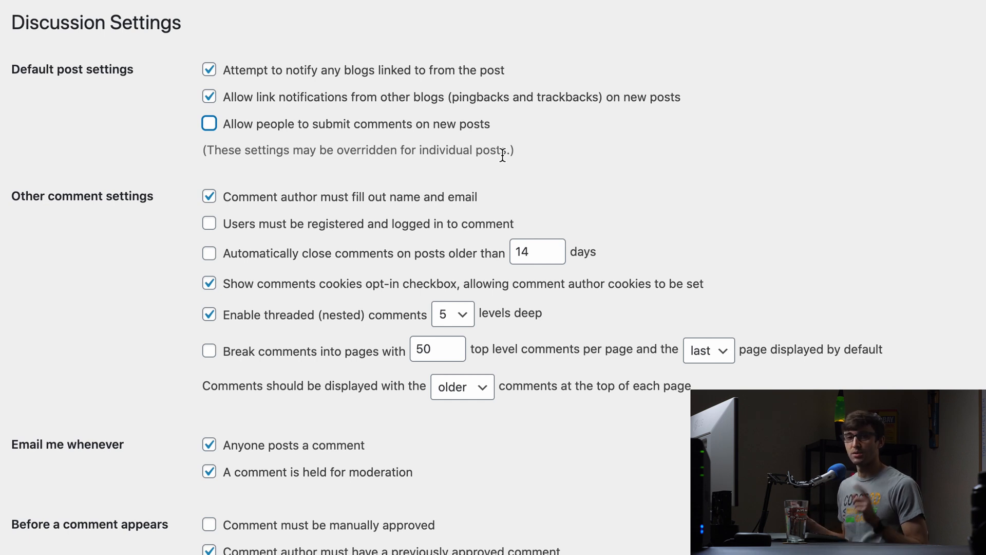
pyautogui.moveTo(279, 228)
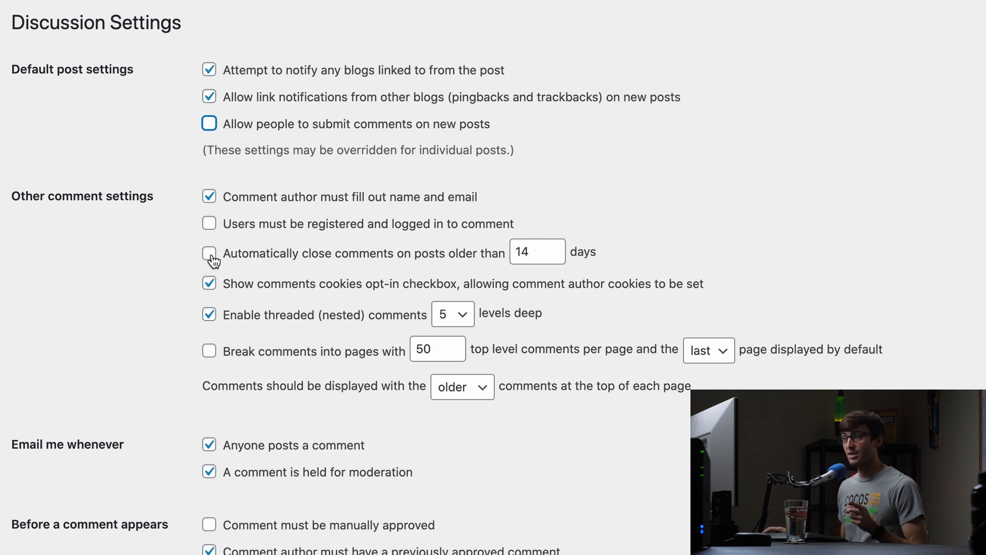
# Step: Enable auto-closing comments on posts older than 0 days and save the discussion settings
pyautogui.click(210, 253)
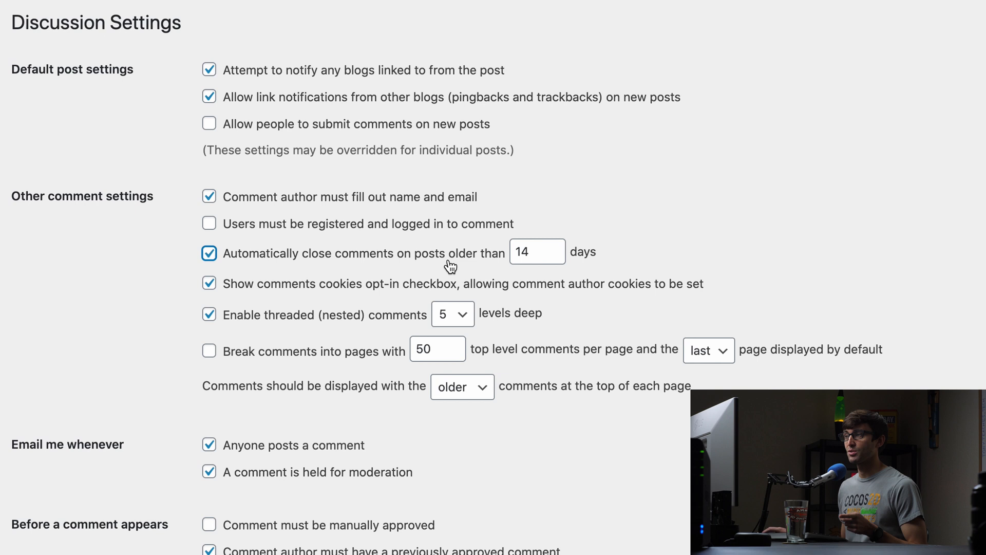
pyautogui.click(531, 252)
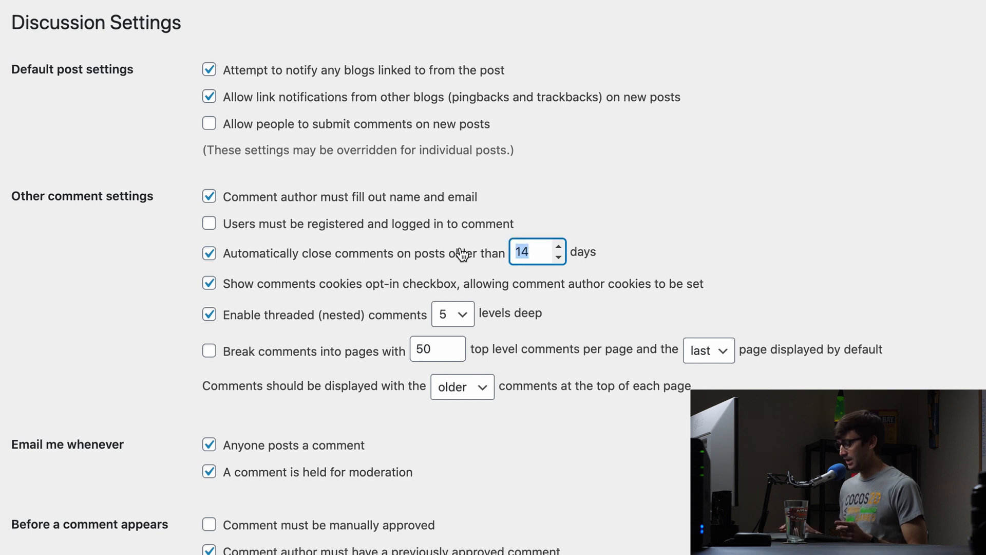
pyautogui.write('0')
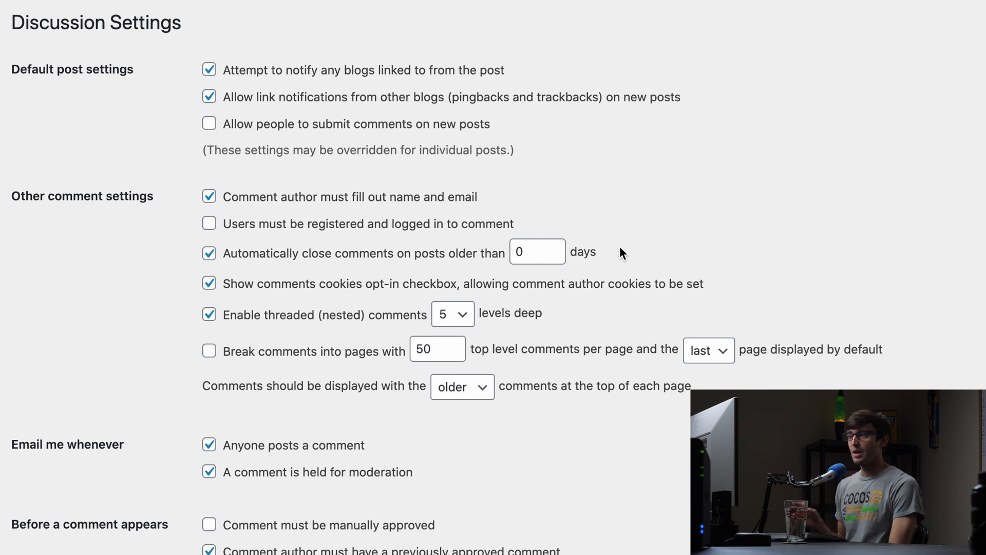
pyautogui.scroll(-3)
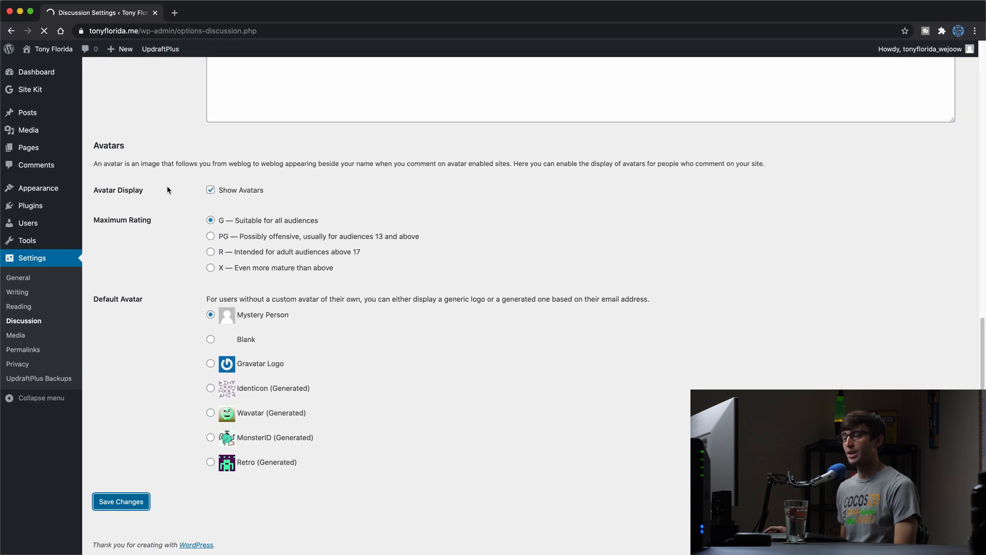
pyautogui.click(121, 502)
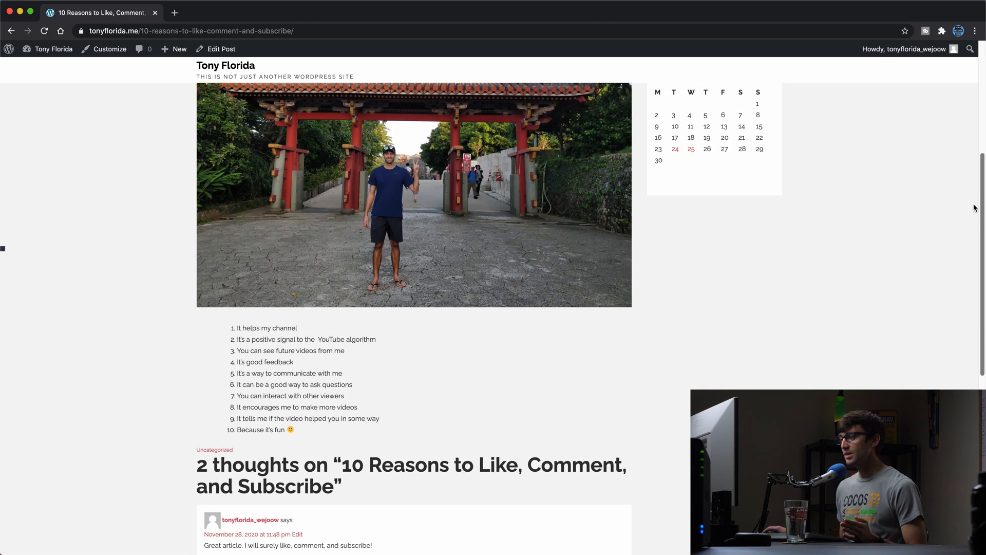
# Step: Scroll the 10 Reasons post down to its two comments and the still-visible reply form
pyautogui.scroll(-3)
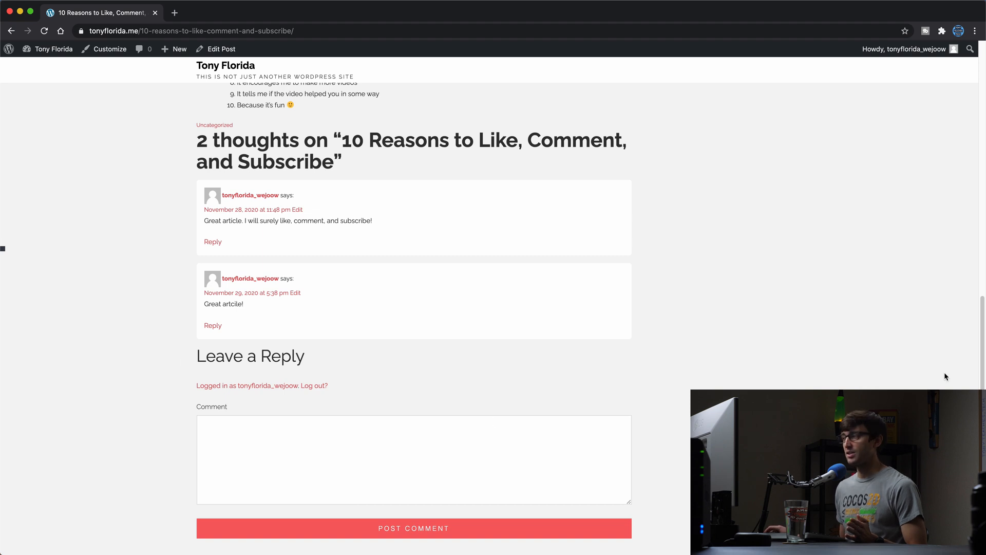
pyautogui.moveTo(281, 192)
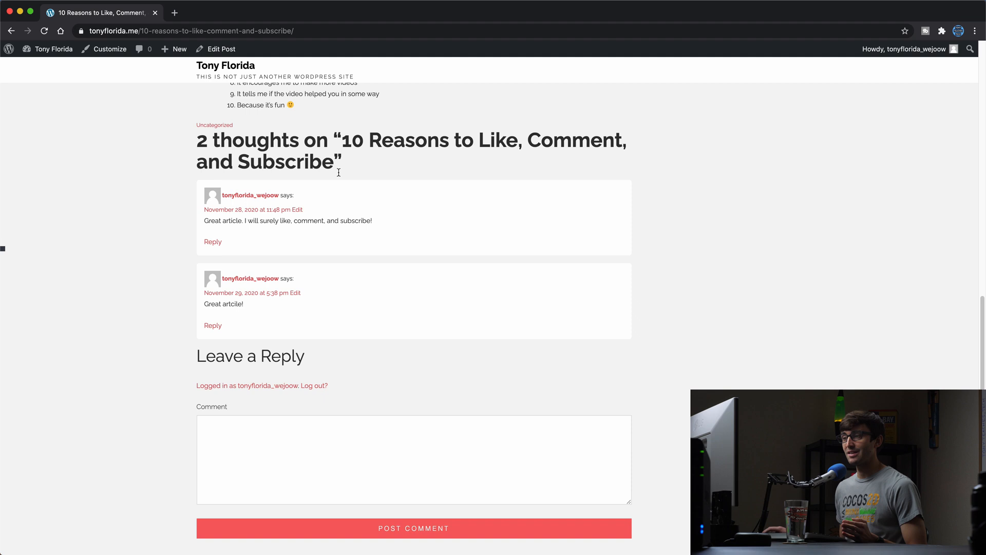
pyautogui.moveTo(334, 410)
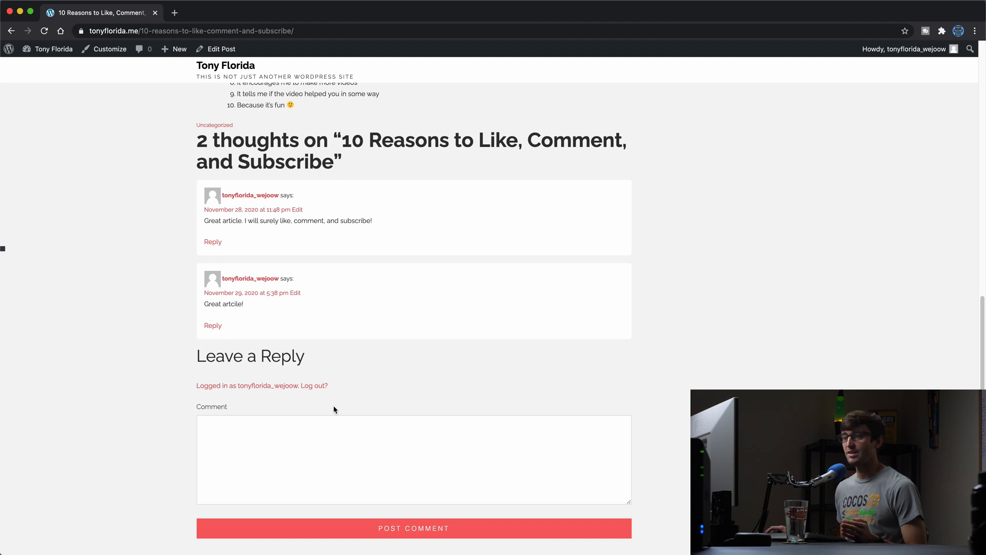
pyautogui.moveTo(472, 427)
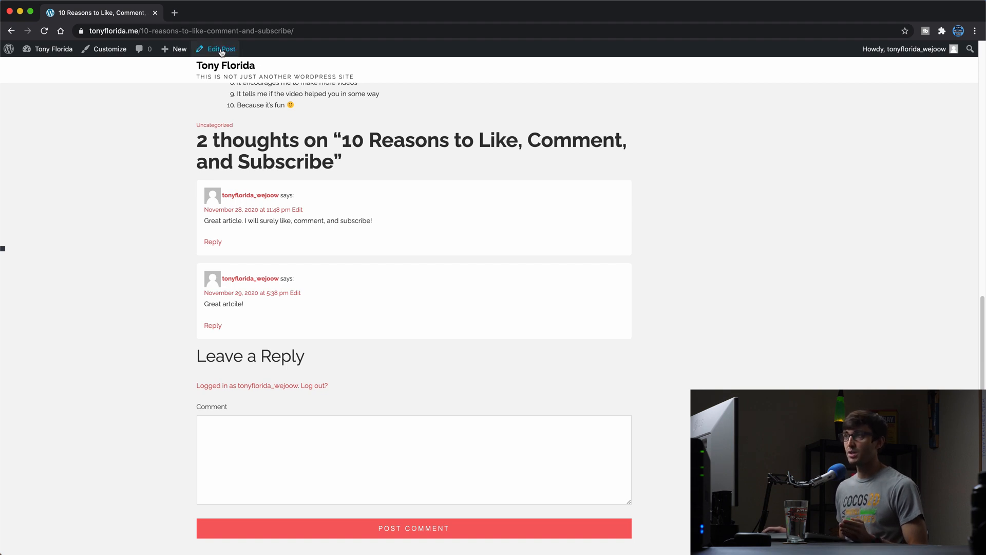
# Step: View the live 10 Reasons post showing its two comments with 'Comments are closed.' below
pyautogui.click(219, 50)
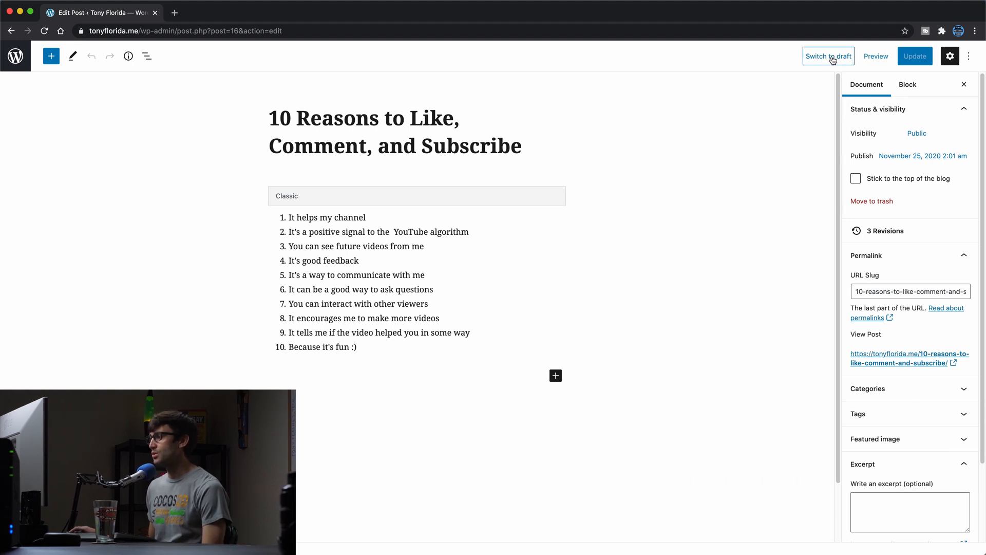
pyautogui.scroll(-3)
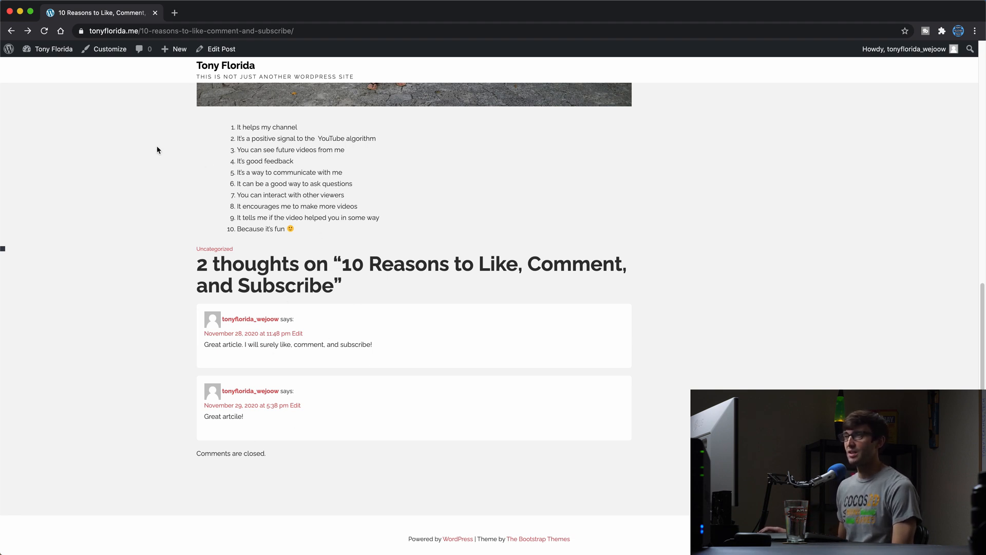
# Step: In Dashboard > Comments, select all three comments and bulk-move them to Trash
pyautogui.click(54, 48)
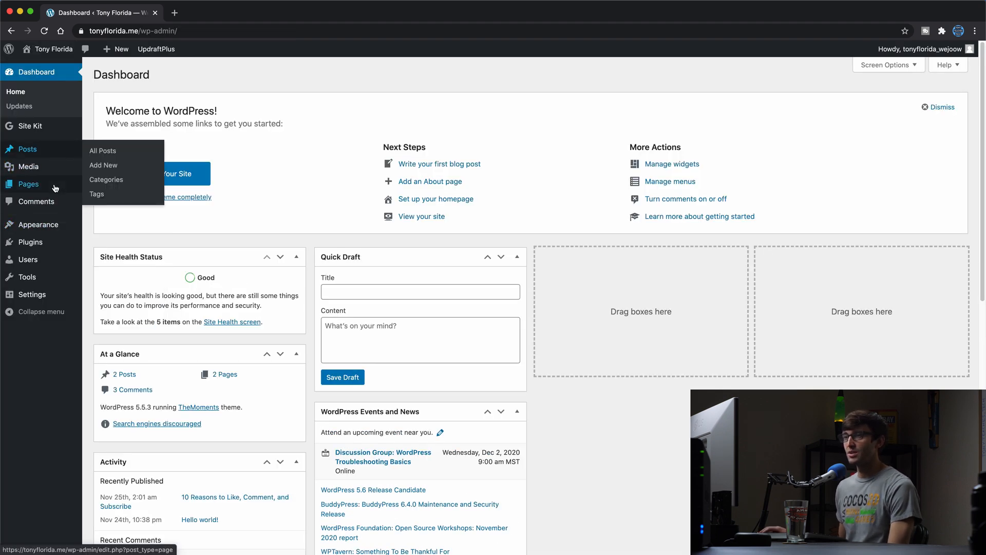
pyautogui.click(37, 201)
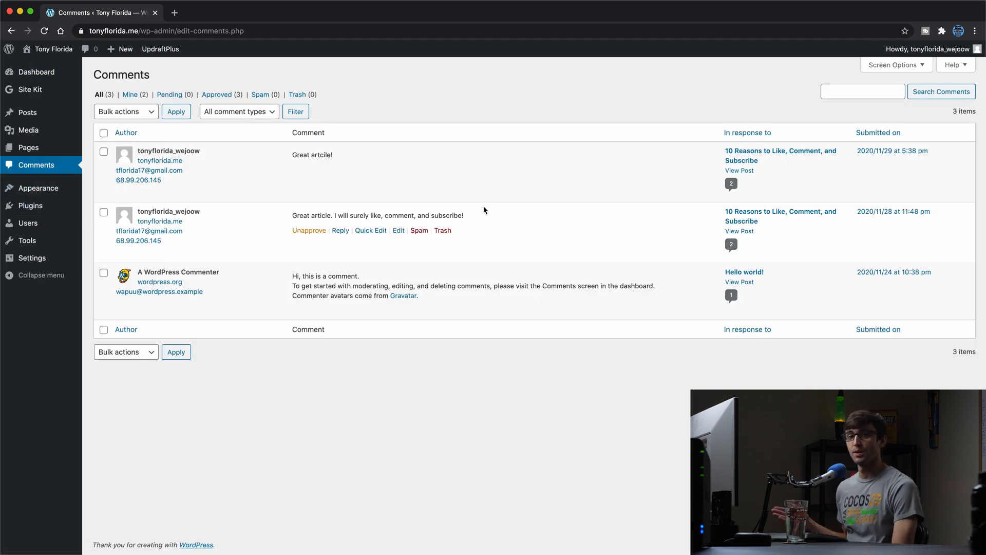
pyautogui.click(104, 133)
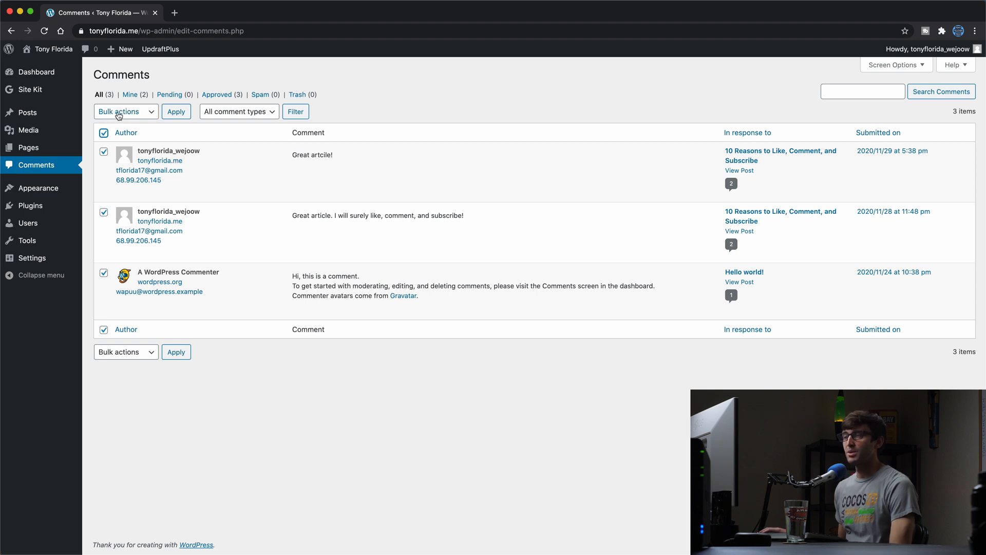
pyautogui.click(123, 110)
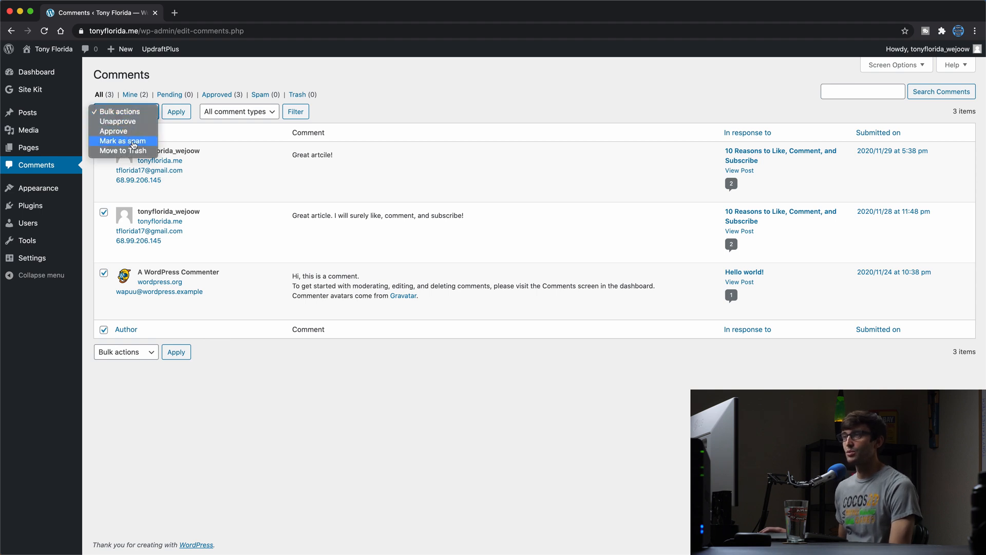
pyautogui.click(122, 150)
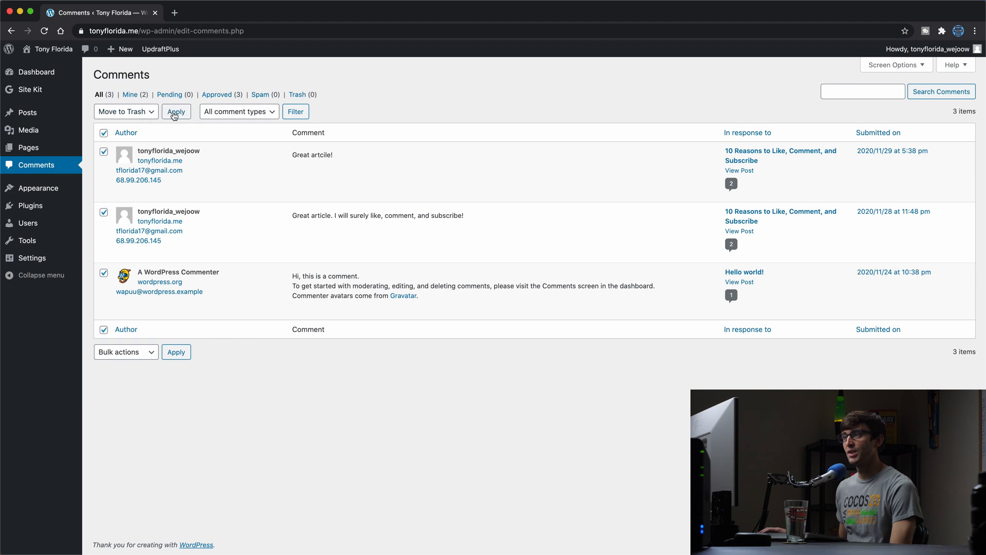
pyautogui.click(176, 111)
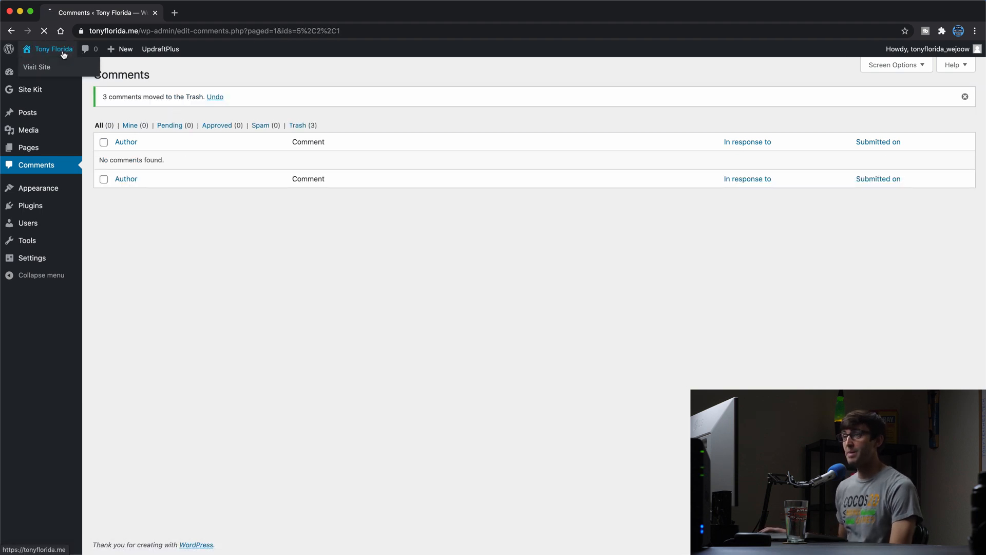
# Step: Visit the live 10 Reasons post to confirm zero comments, then return to the Dashboard
pyautogui.click(36, 67)
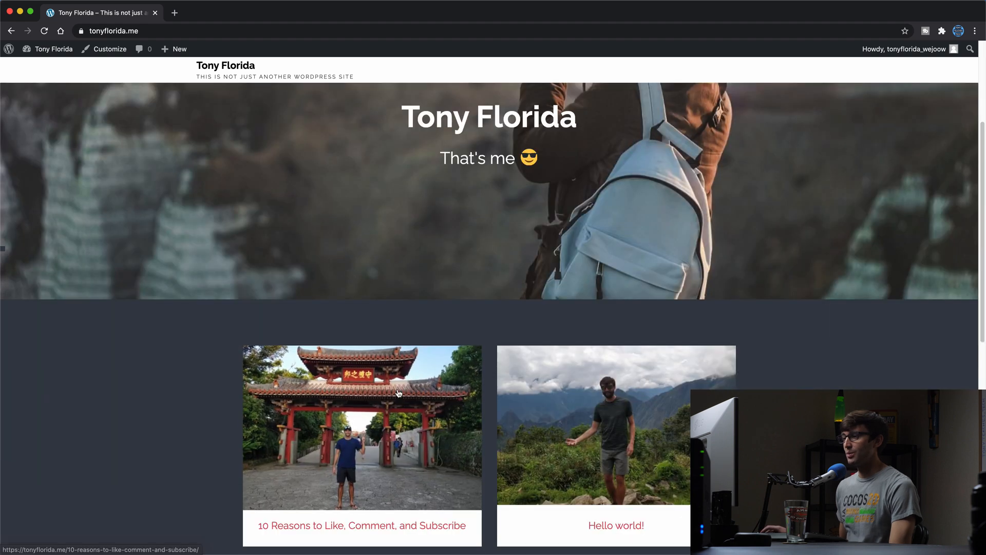
pyautogui.click(362, 427)
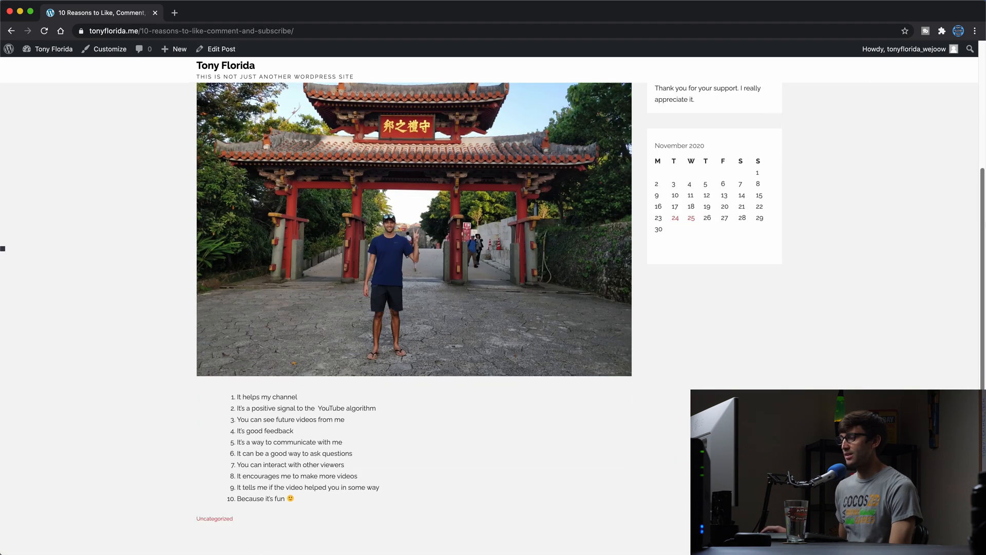
pyautogui.scroll(-3)
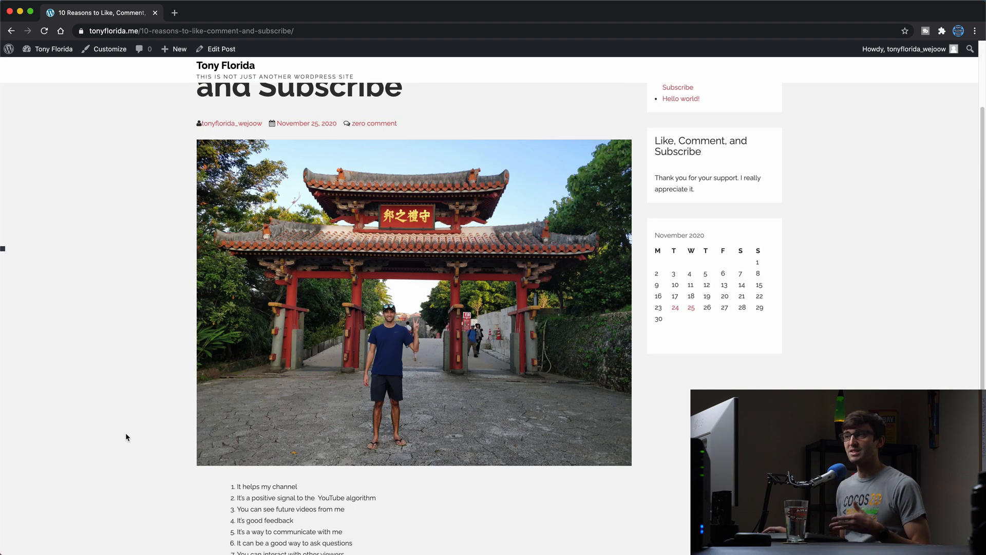
pyautogui.click(54, 49)
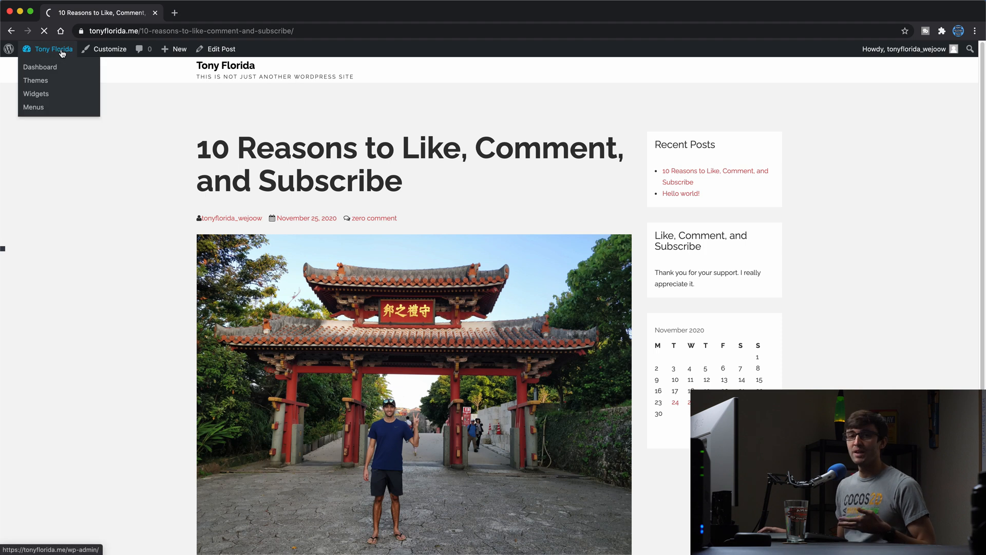
pyautogui.click(40, 67)
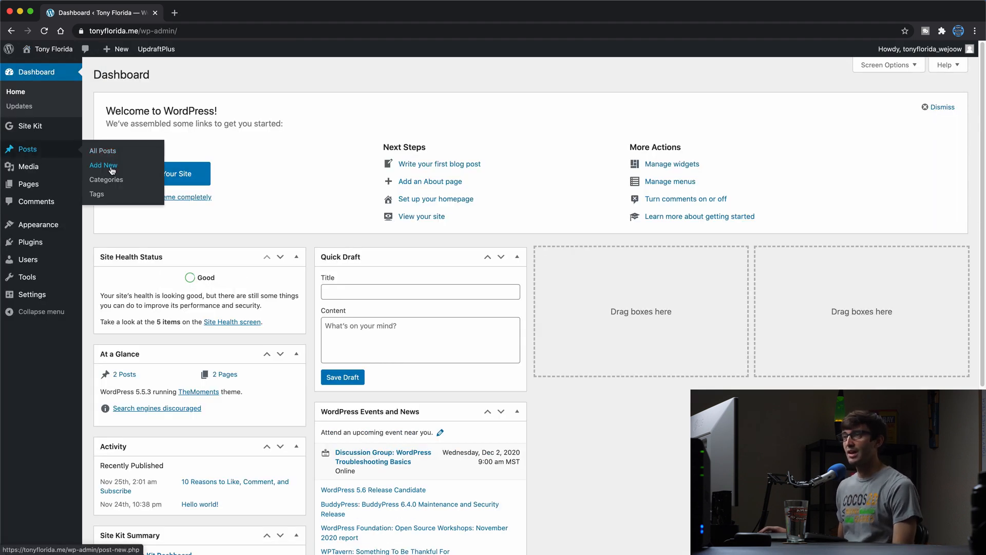
# Step: Create a new post titled 'Hello world!' reading 'Thanks for stopping by!' and check Allow comments is off
pyautogui.click(103, 164)
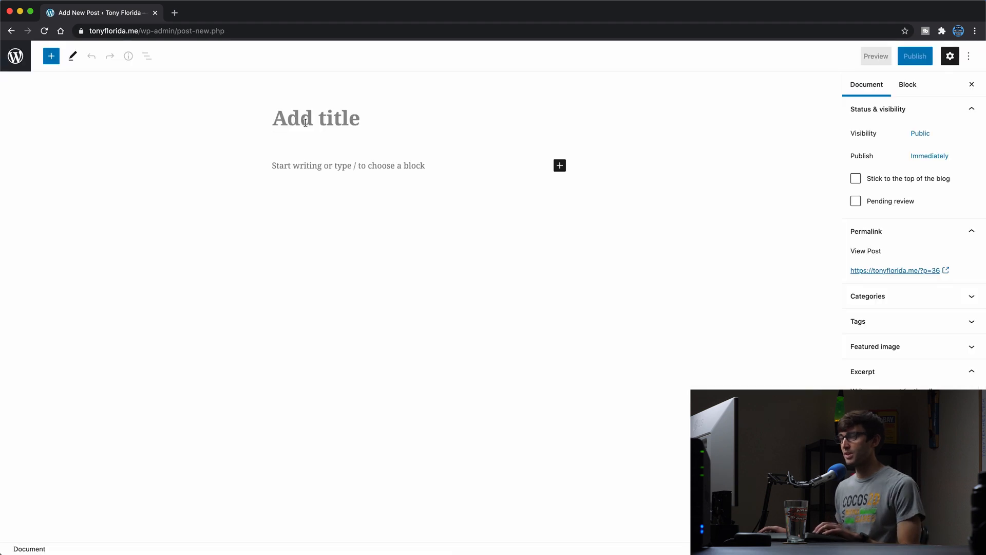
pyautogui.write('Hello world!')
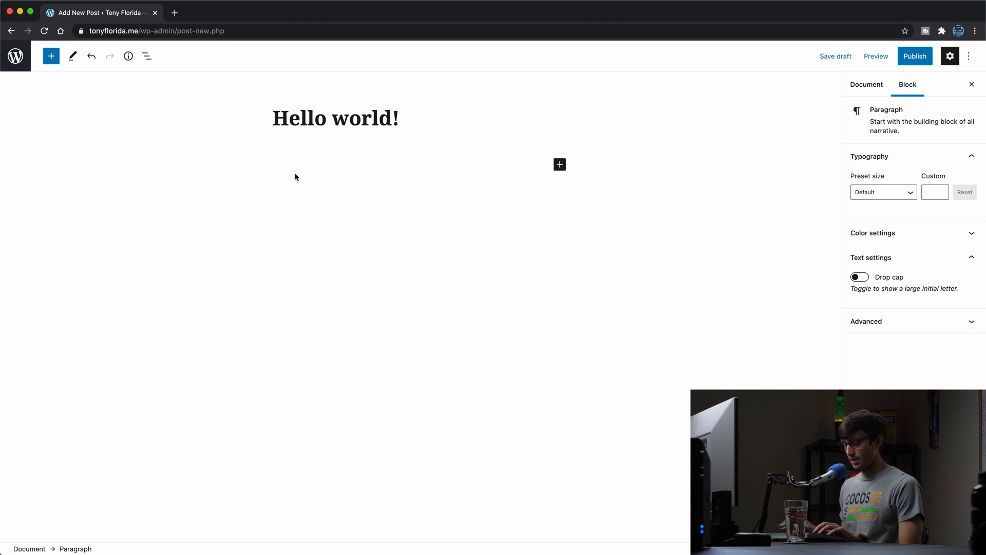
pyautogui.write('Thanks for')
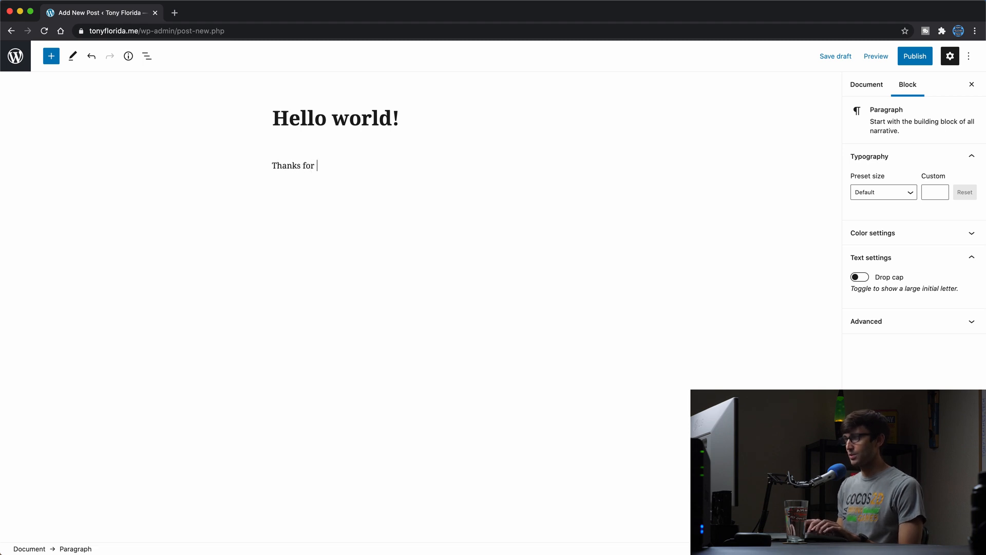
pyautogui.write('stopping by!')
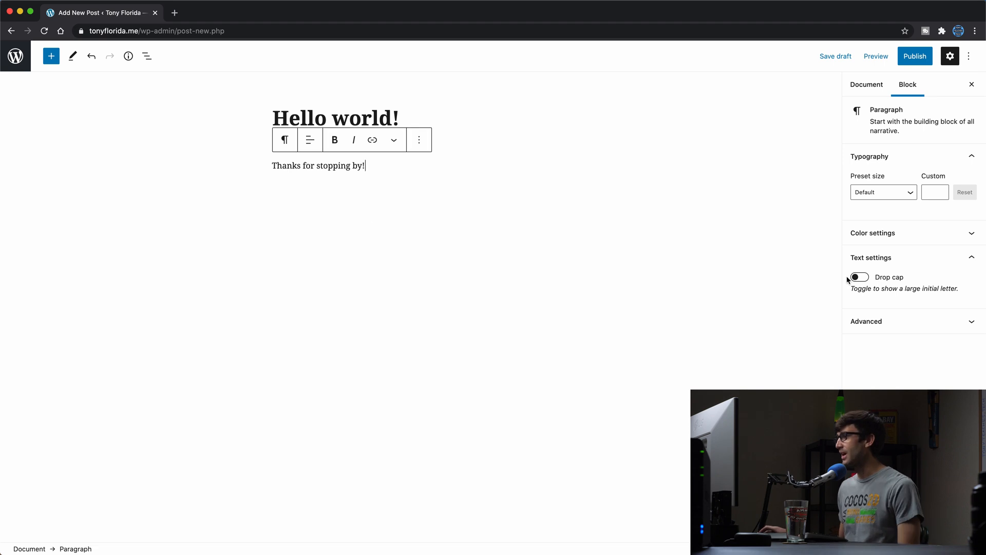
pyautogui.click(867, 84)
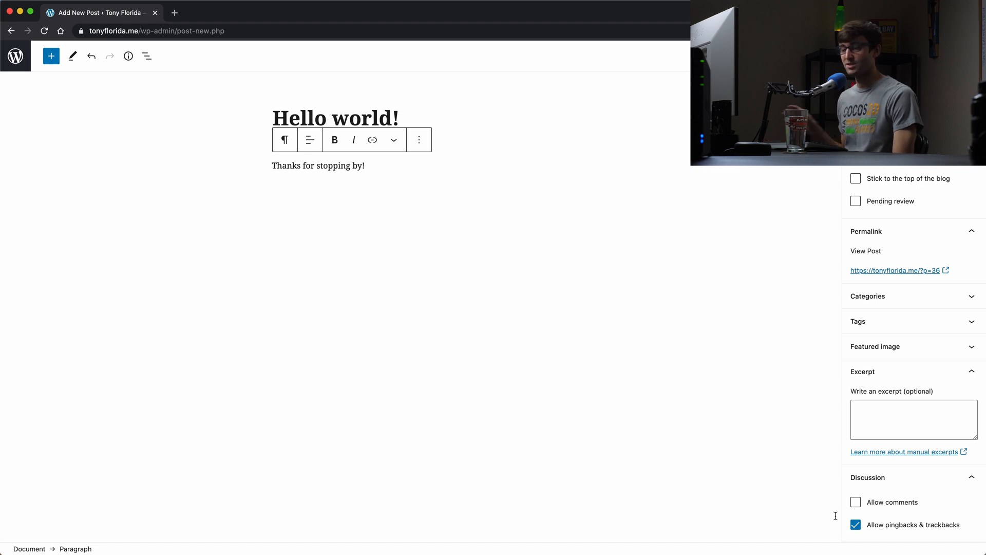
# Step: Publish the Hello world! post and view its live page showing zero comments
pyautogui.click(881, 56)
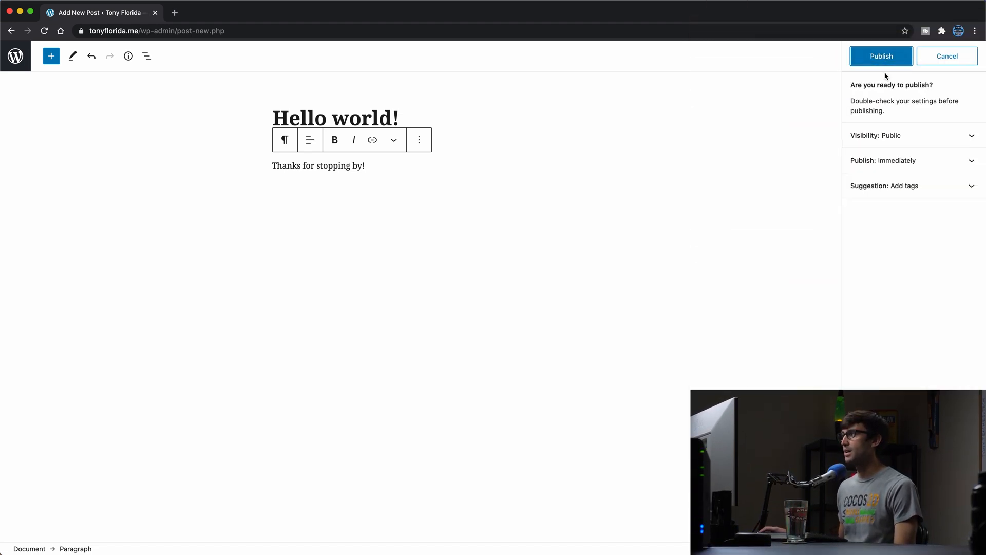
pyautogui.click(880, 55)
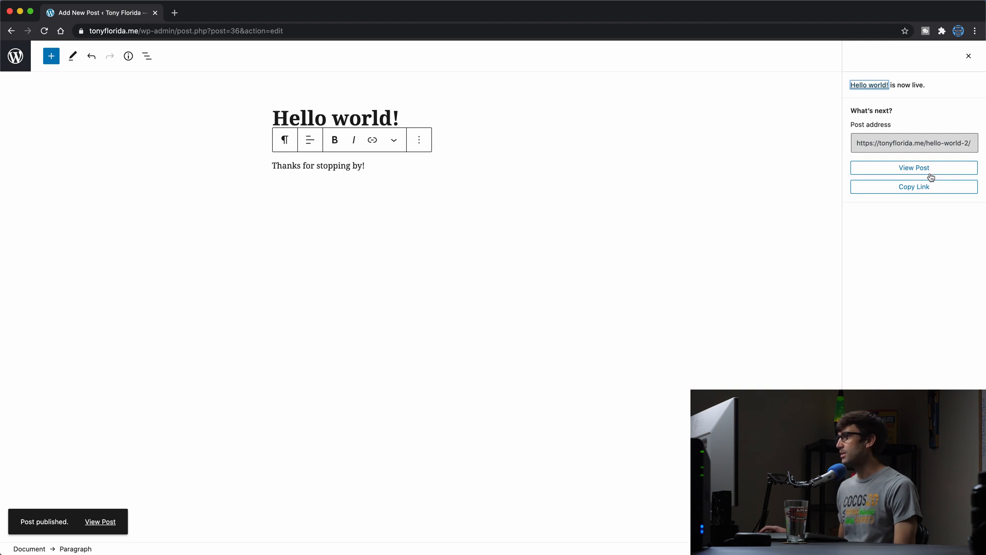
pyautogui.click(913, 167)
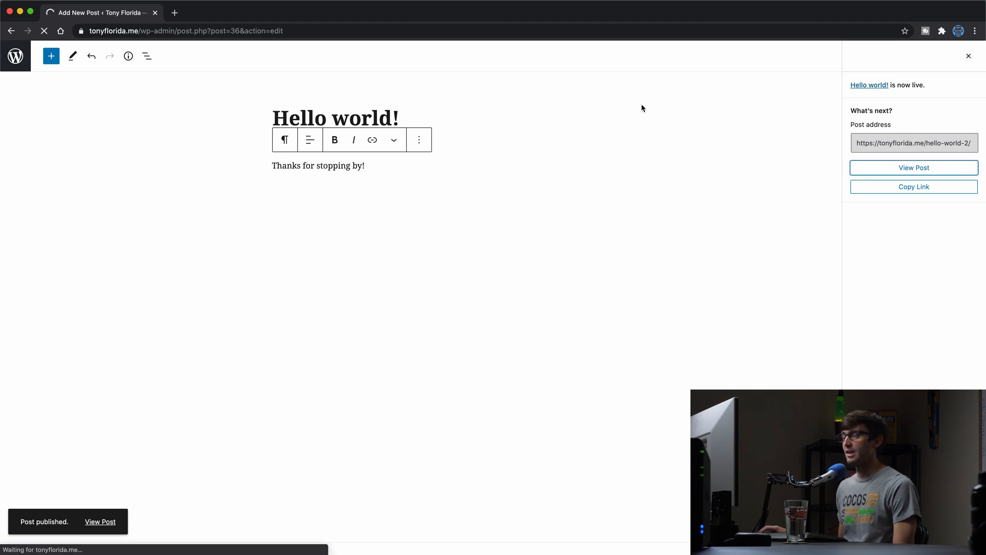
pyautogui.click(914, 167)
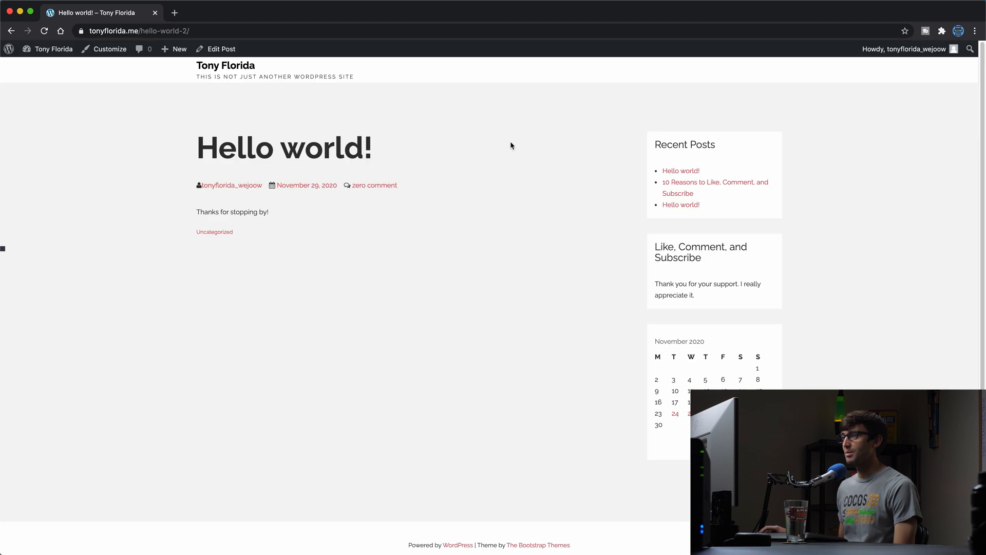